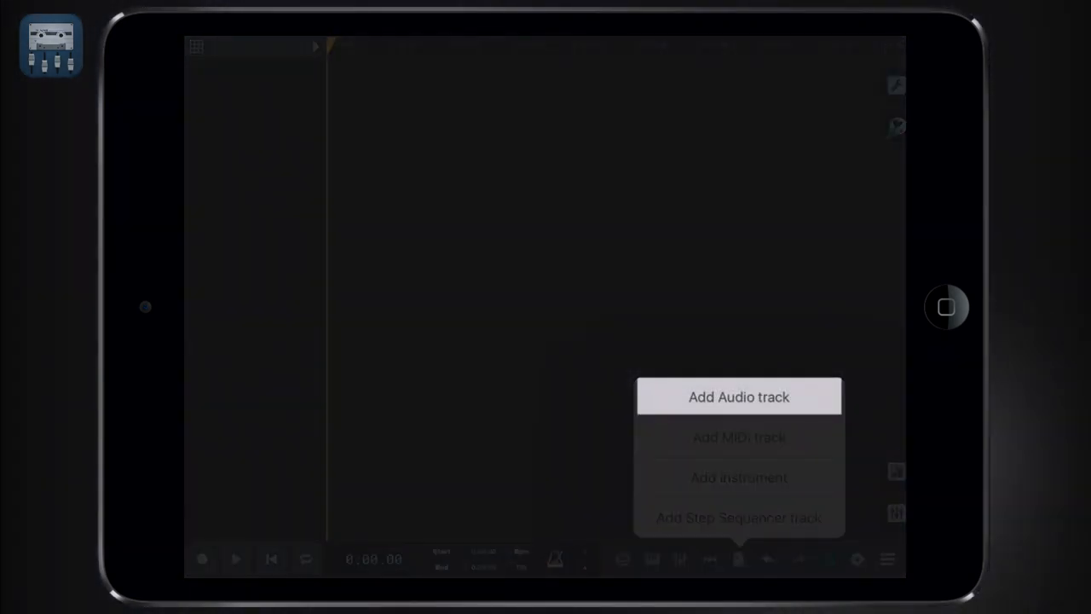
Add a new audio track to the empty project.
{"action": "left_click", "coordinate": [738, 395]}
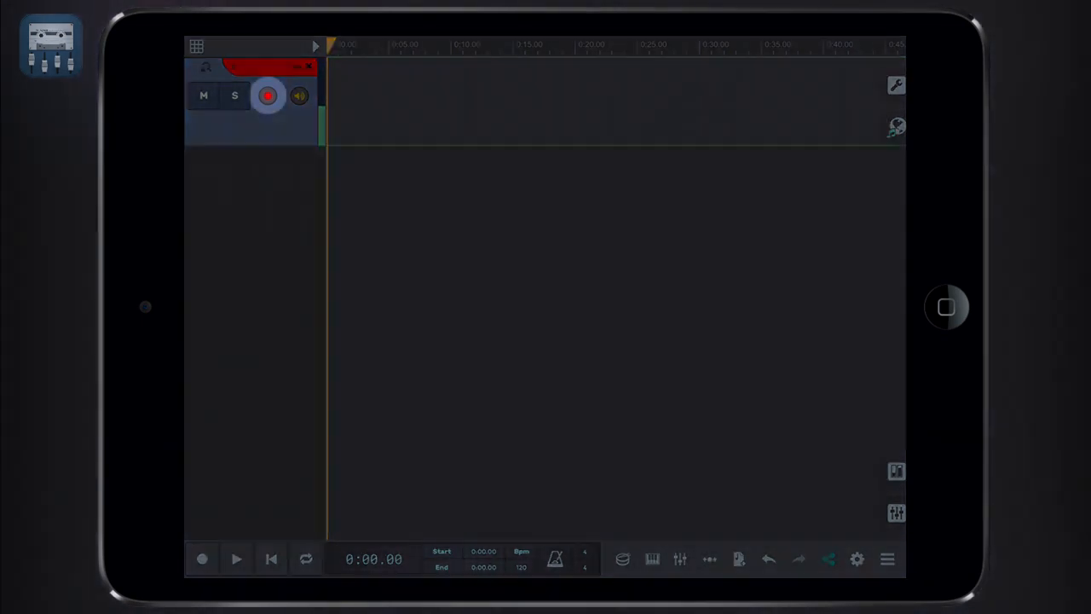
Set track 1's Record From source to Mono (iPad Microphone).
{"action": "left_click", "coordinate": [267, 95]}
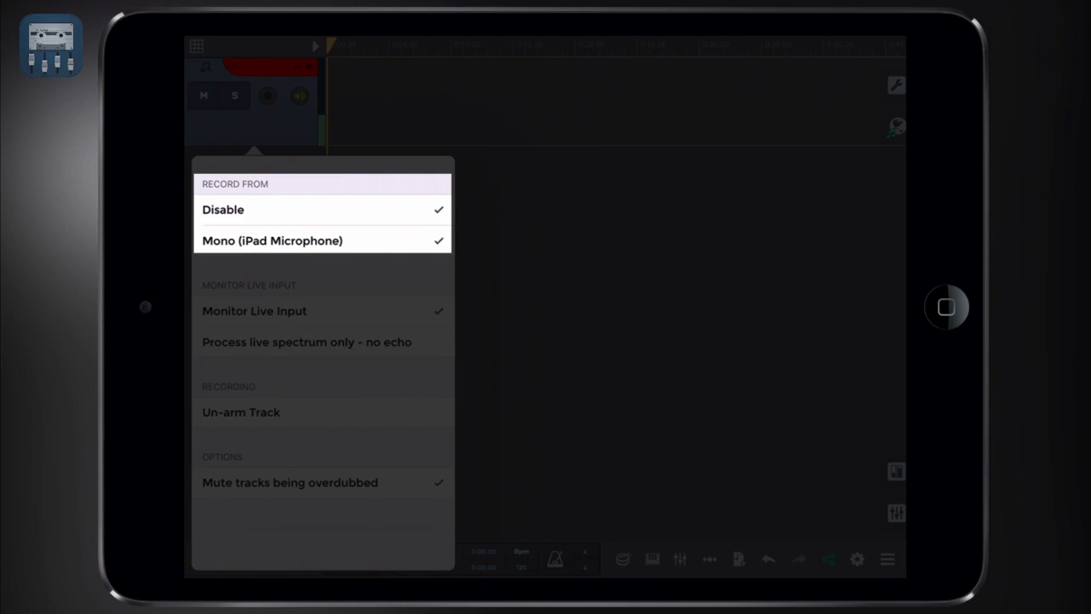
{"action": "left_click", "coordinate": [242, 411]}
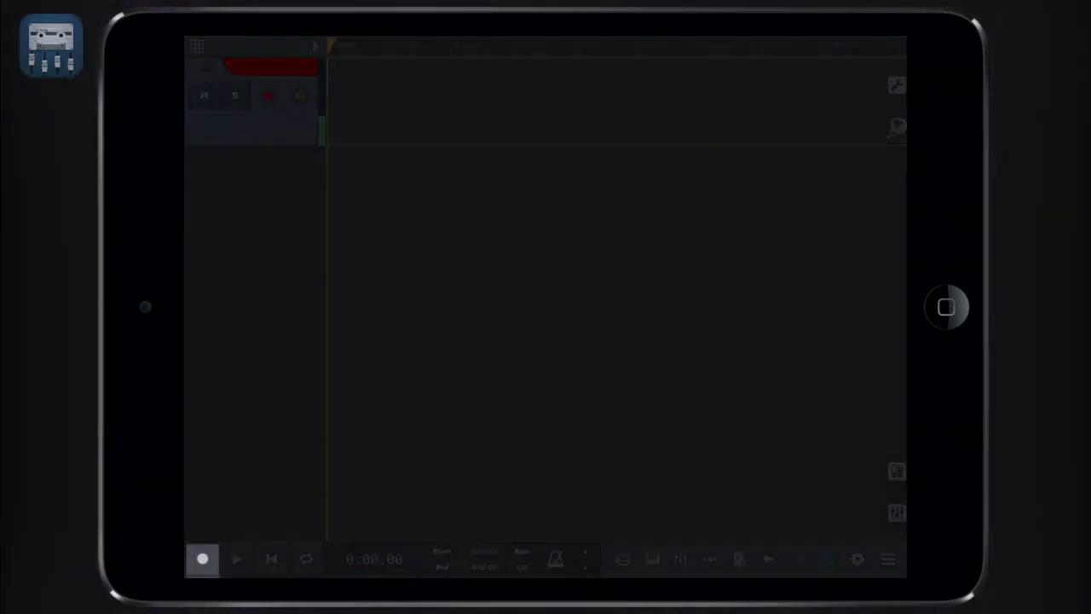
Record a vocal take onto track 1 from the transport bar.
{"action": "left_click", "coordinate": [201, 559]}
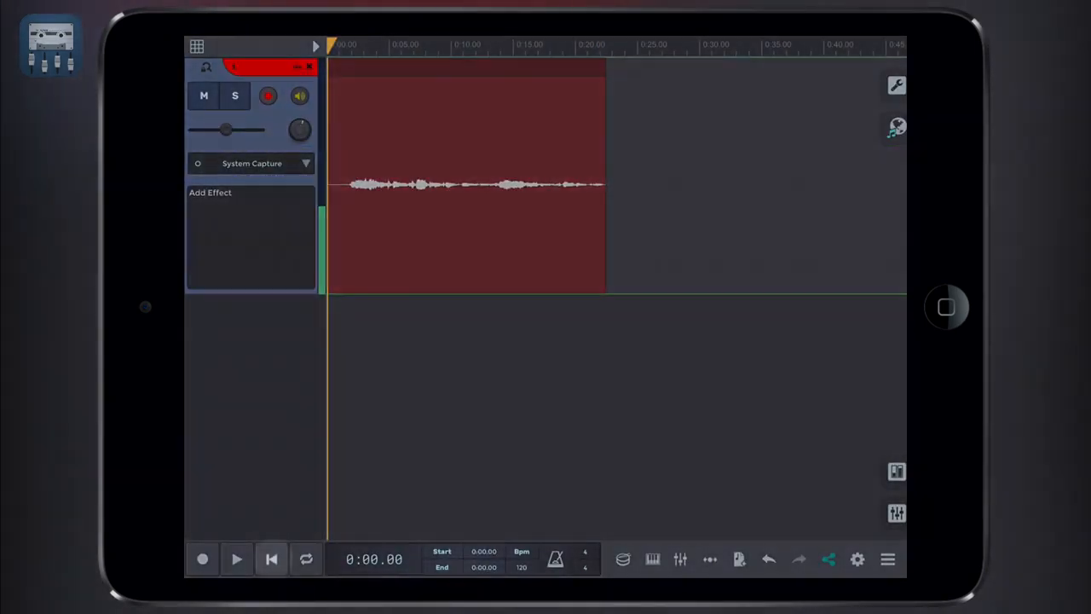
Rewind to the song start and play back the recorded take.
{"action": "left_click", "coordinate": [271, 559]}
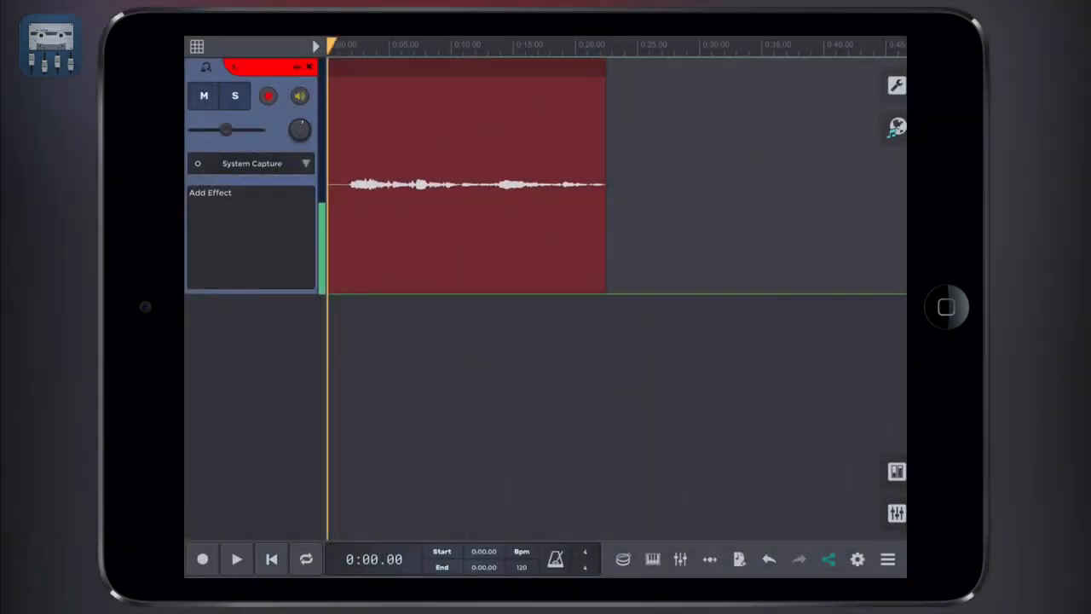
{"action": "left_click", "coordinate": [235, 559]}
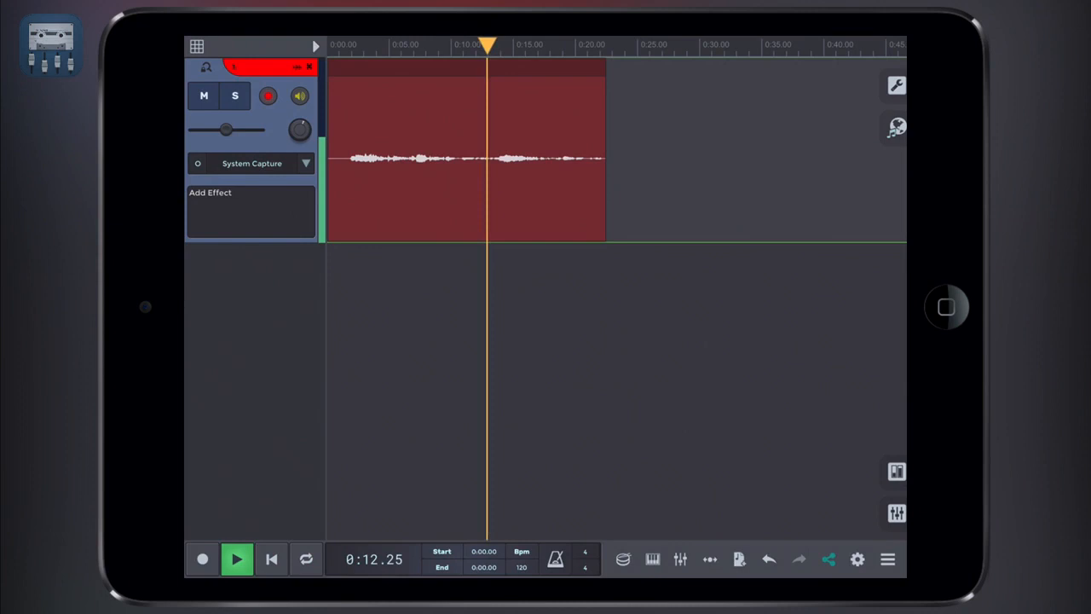
Enable a loop region over the take's opening seconds, play it, then stop.
{"action": "left_click", "coordinate": [235, 559]}
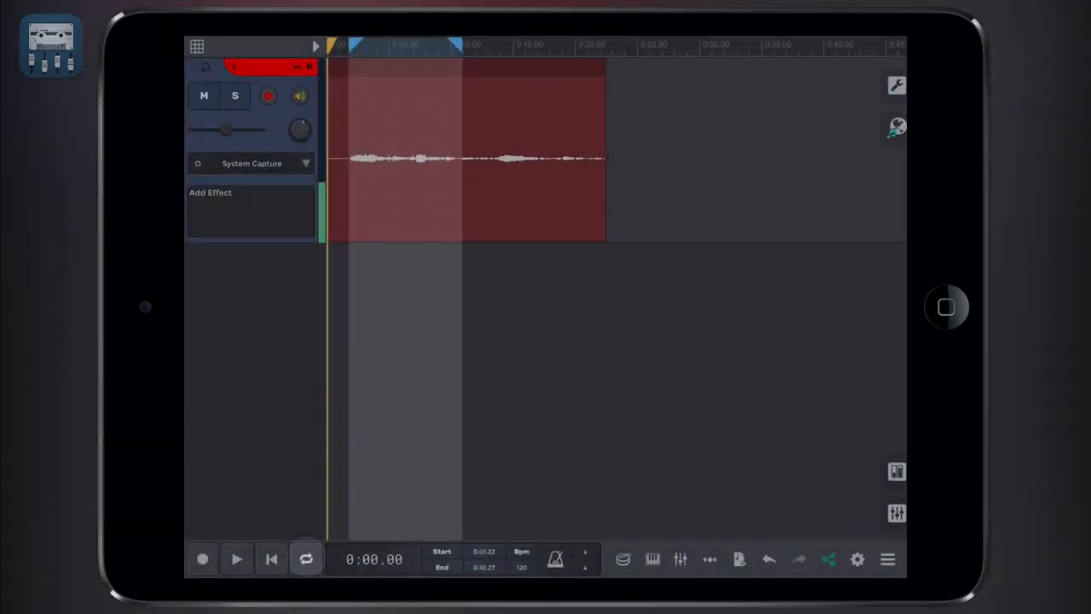
{"action": "left_click", "coordinate": [235, 559]}
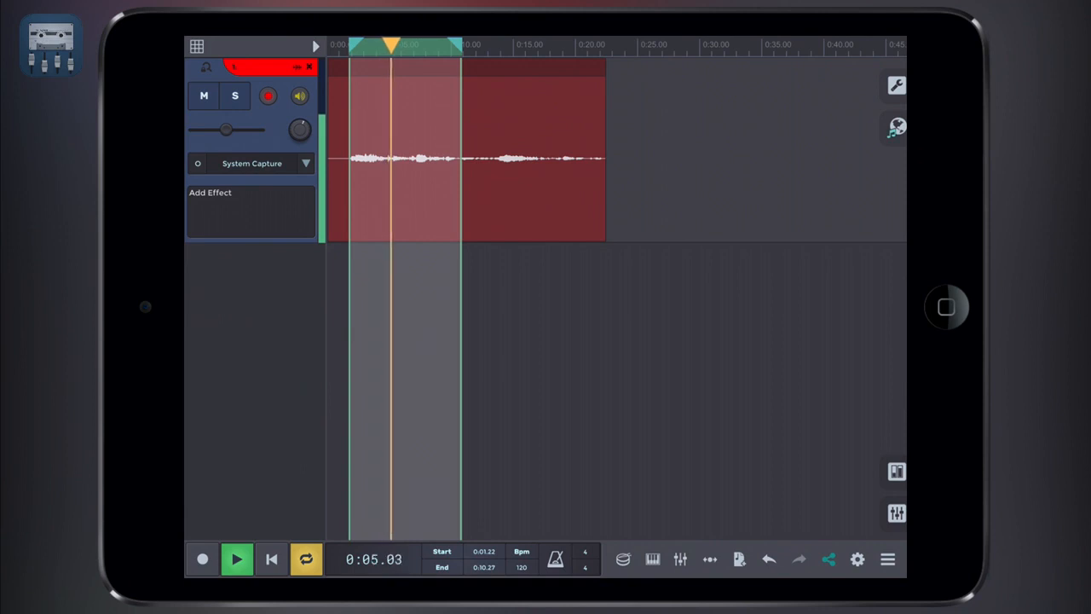
{"action": "left_click", "coordinate": [271, 559]}
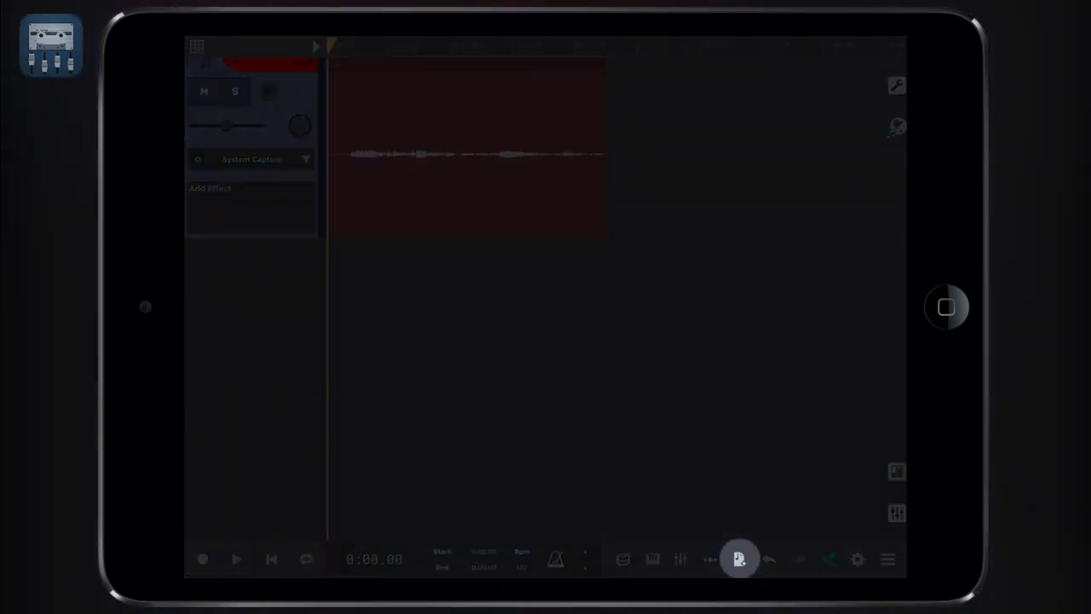
Add track 2 as an audio track, arm it and enable live input monitoring.
{"action": "left_click", "coordinate": [740, 559]}
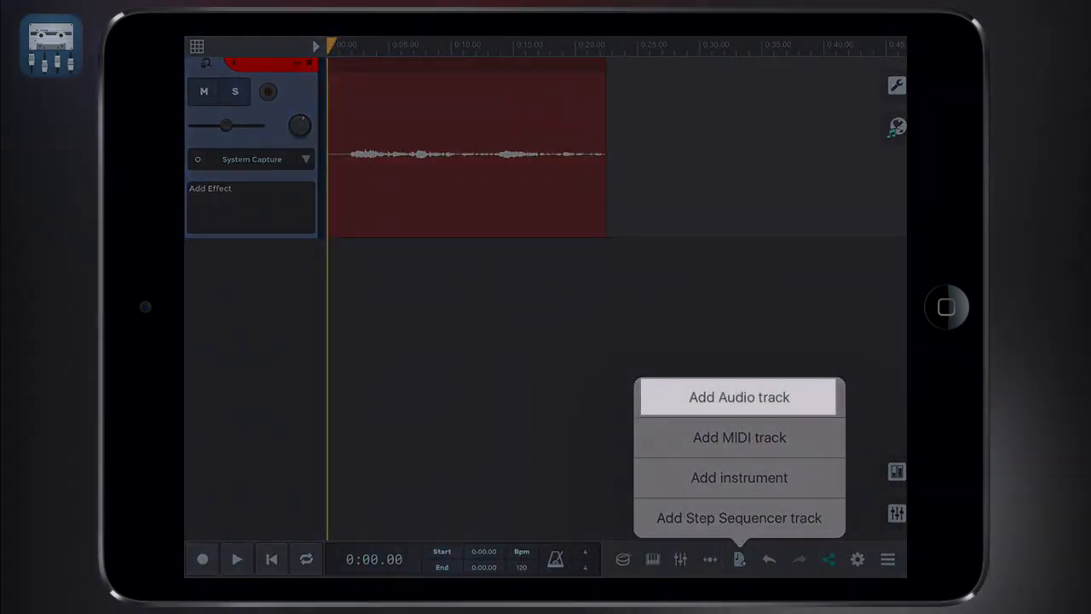
{"action": "left_click", "coordinate": [738, 395]}
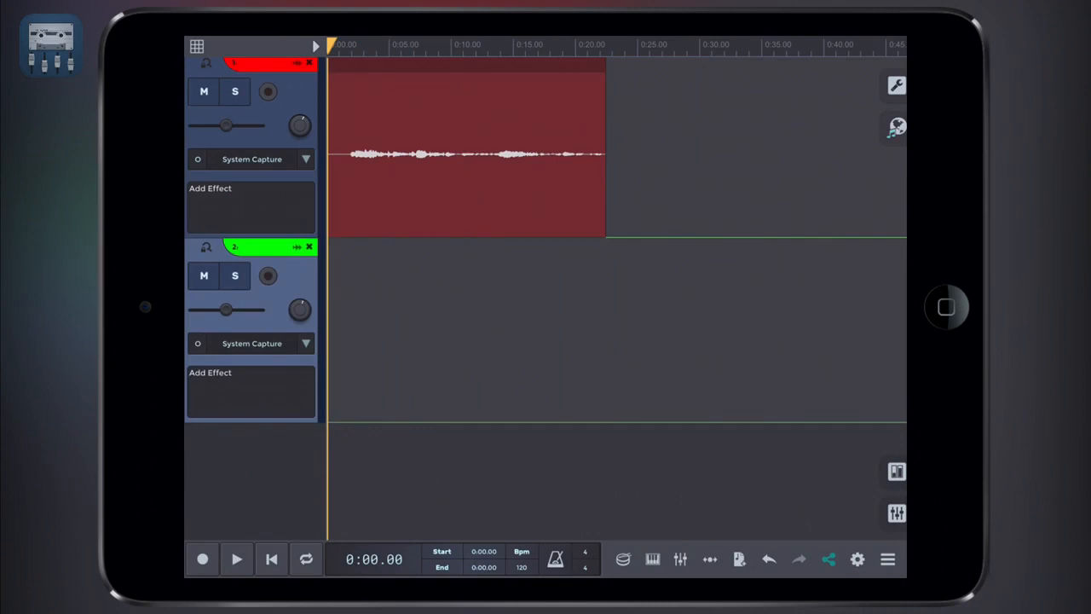
{"action": "left_click", "coordinate": [268, 276]}
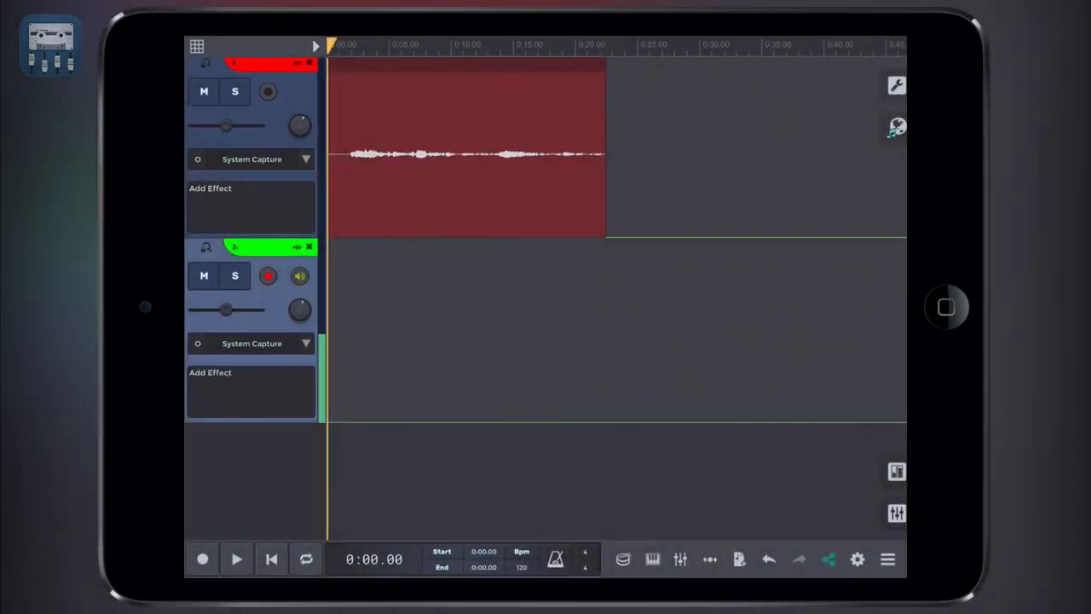
{"action": "left_click", "coordinate": [300, 276]}
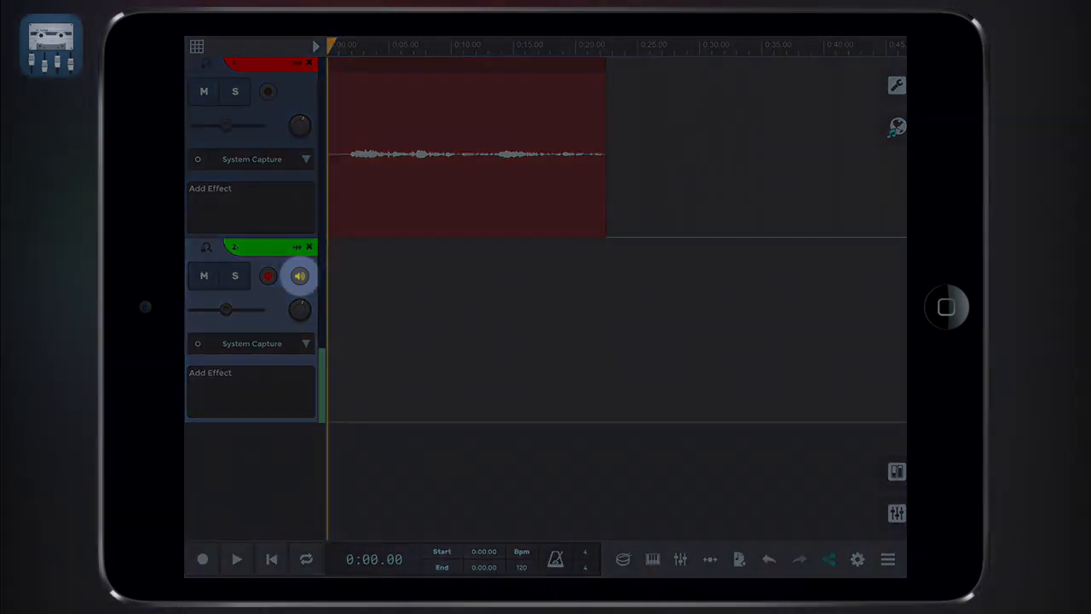